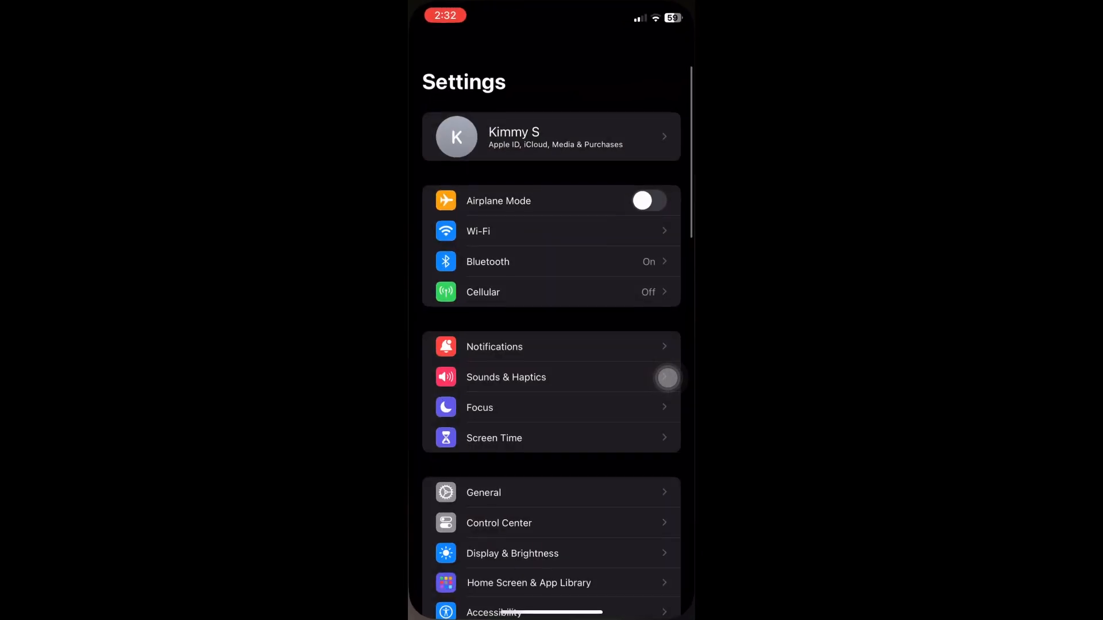
- Navigate from Settings into General and then into the iPhone Storage page
{"action": "scroll", "scroll_direction": "down", "scroll_amount": 3}
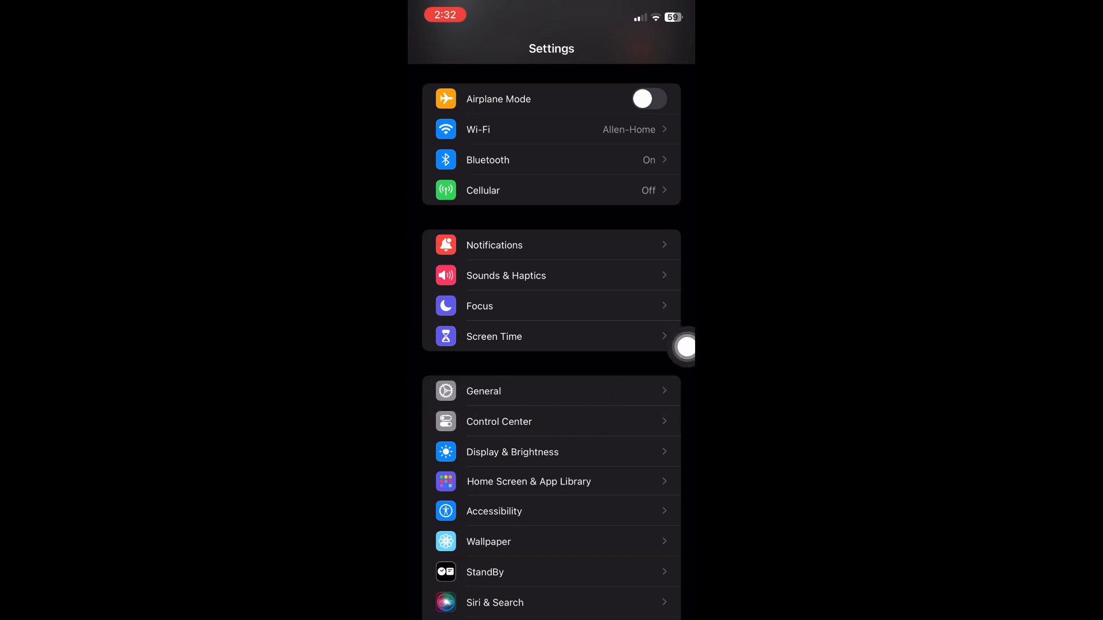
{"action": "left_click", "coordinate": [483, 391]}
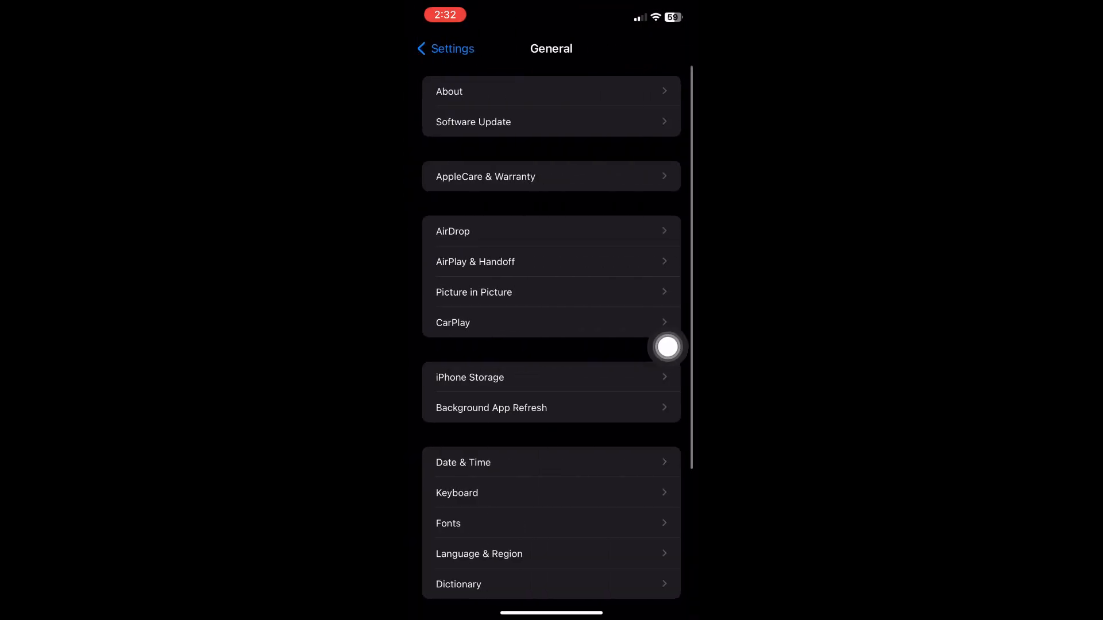
{"action": "scroll", "scroll_direction": "down", "scroll_amount": 3}
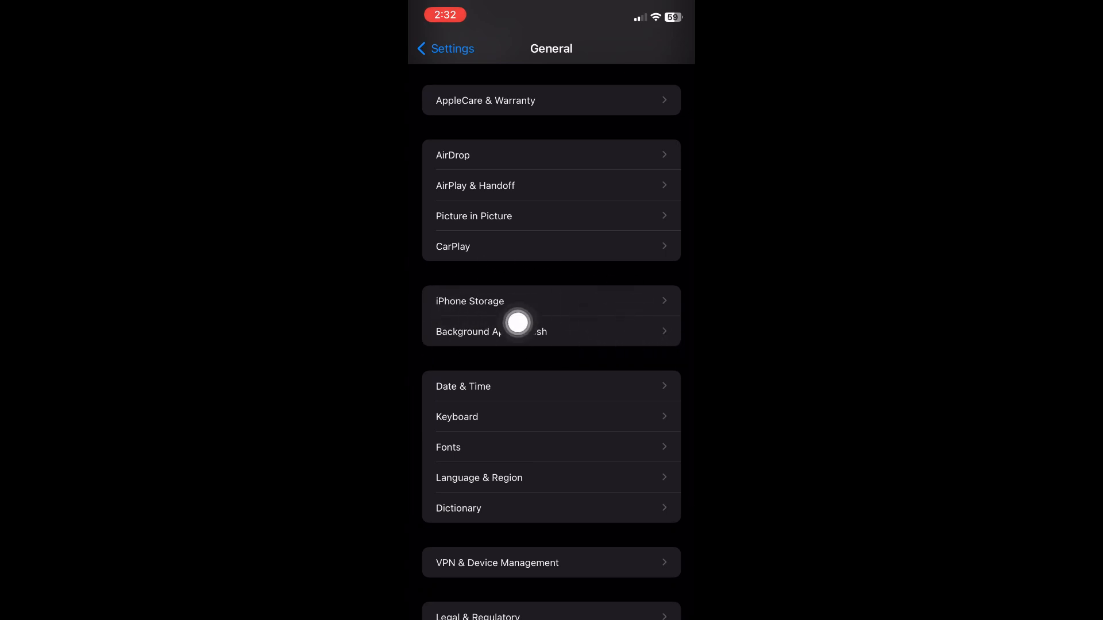
{"action": "left_click", "coordinate": [470, 301]}
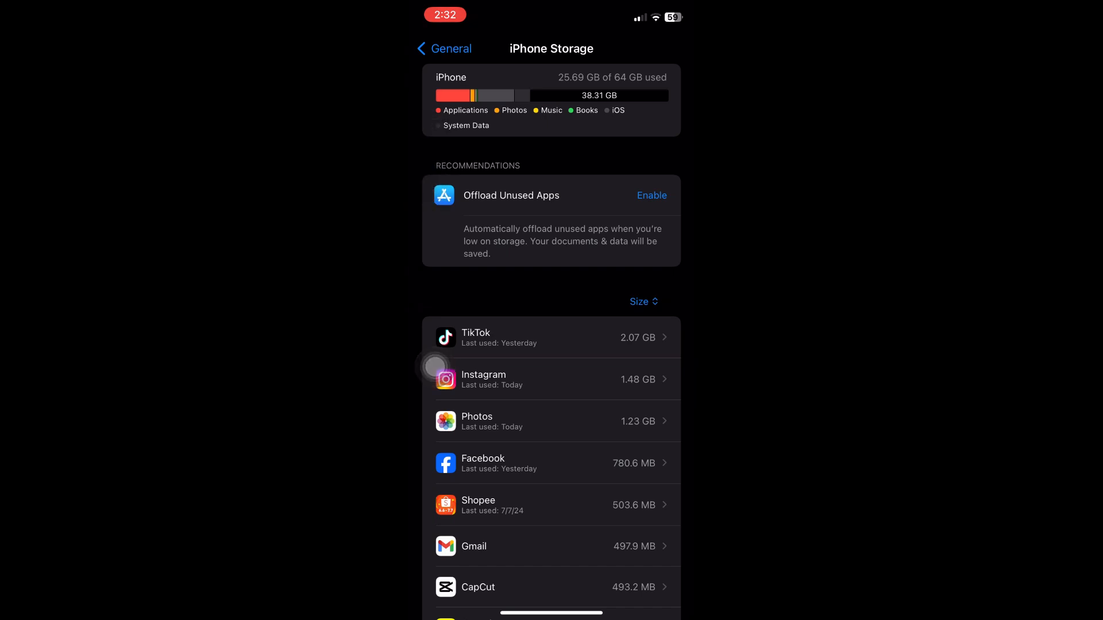
- Scroll down the iPhone Storage app list toward MetaMask
{"action": "scroll", "scroll_direction": "down", "scroll_amount": 3}
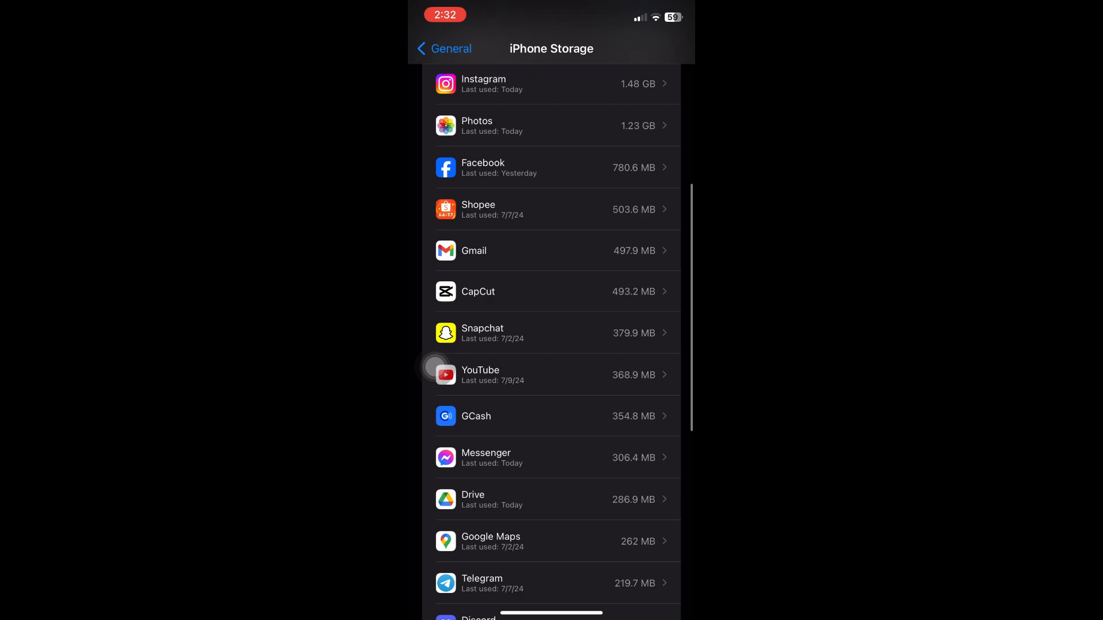
{"action": "scroll", "scroll_direction": "down", "scroll_amount": 3}
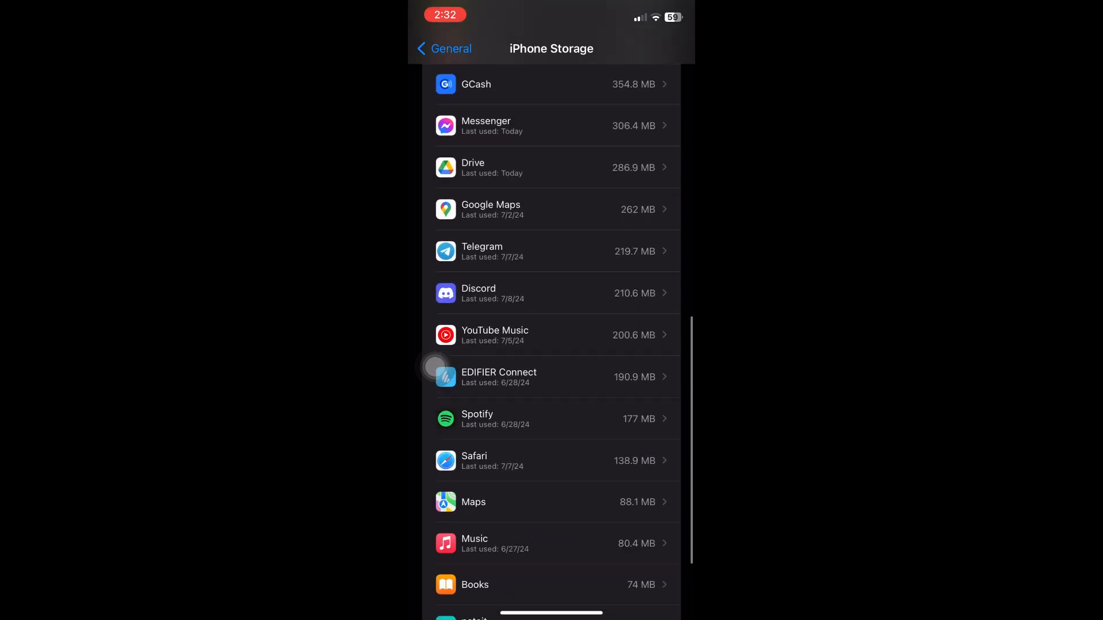
{"action": "scroll", "scroll_direction": "down", "scroll_amount": 3}
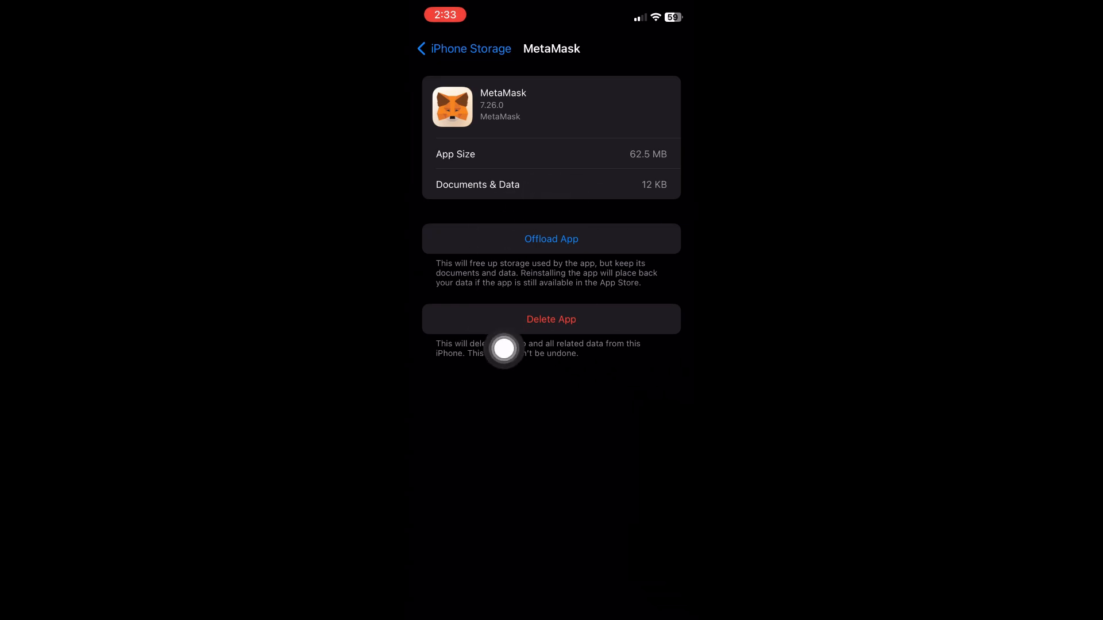
{"action": "mouse_move", "coordinate": [638, 249]}
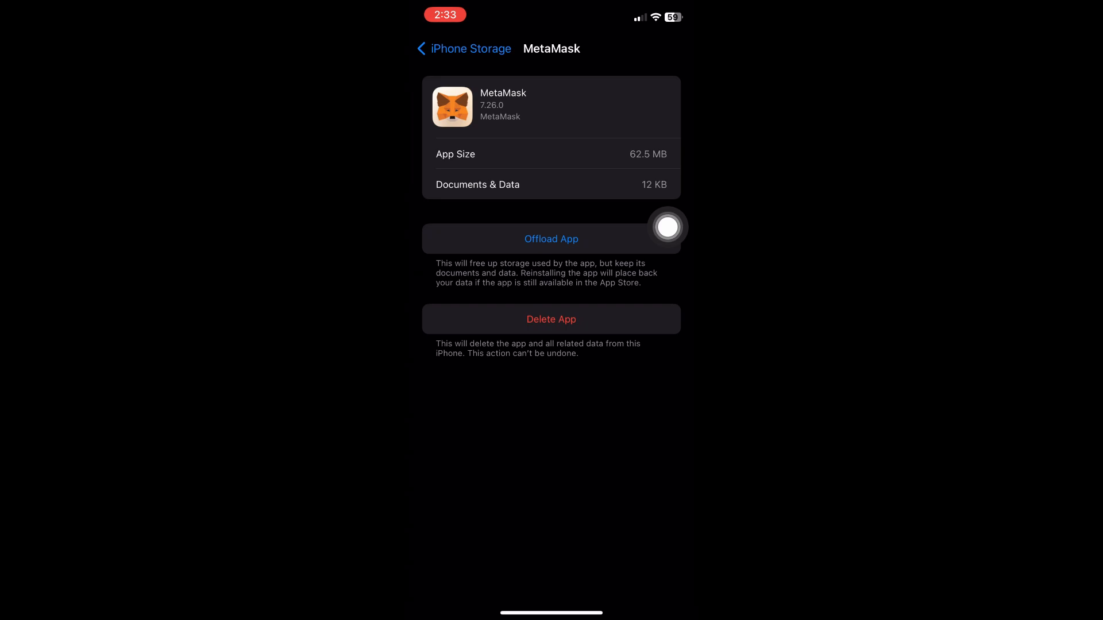
{"action": "mouse_move", "coordinate": [435, 367]}
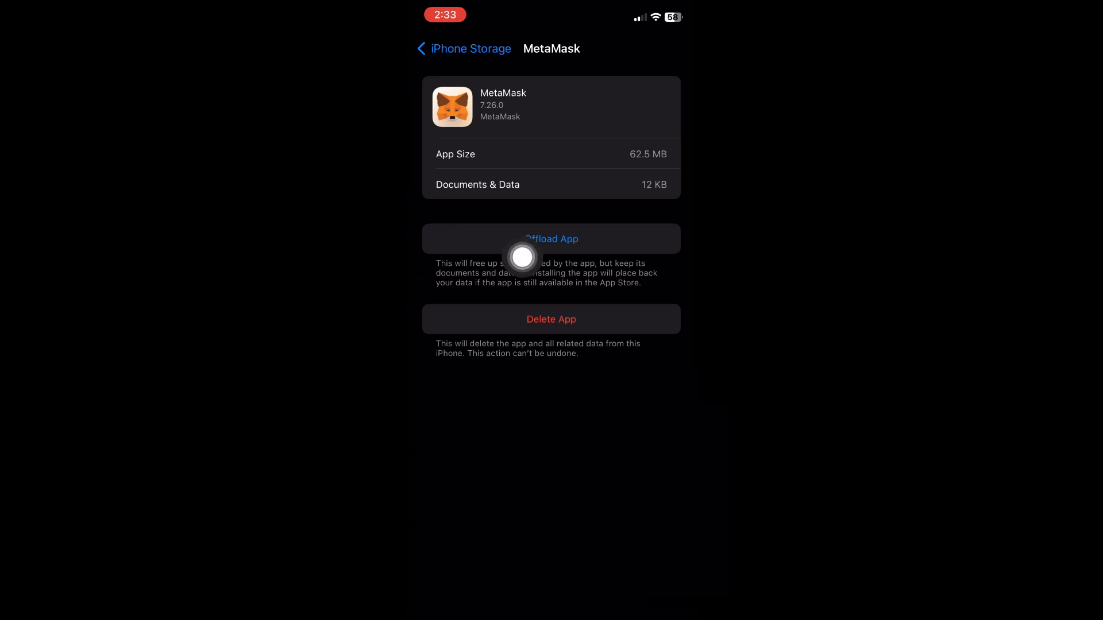
{"action": "mouse_move", "coordinate": [435, 345]}
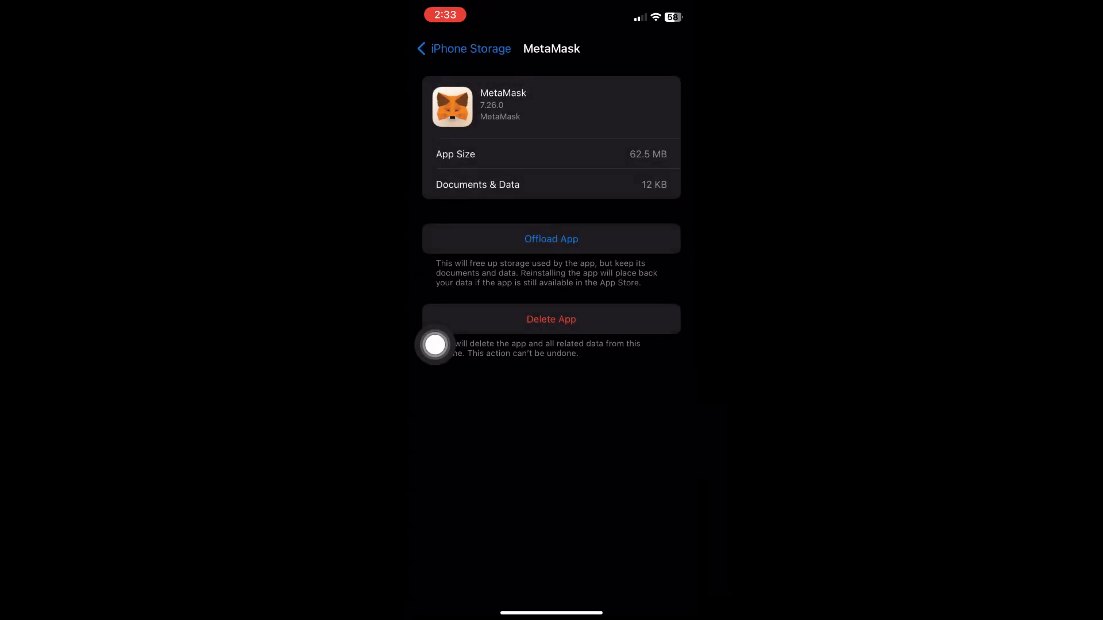
- Confirm Offload App for MetaMask, then start Reinstall App from its storage page
{"action": "left_click", "coordinate": [551, 239]}
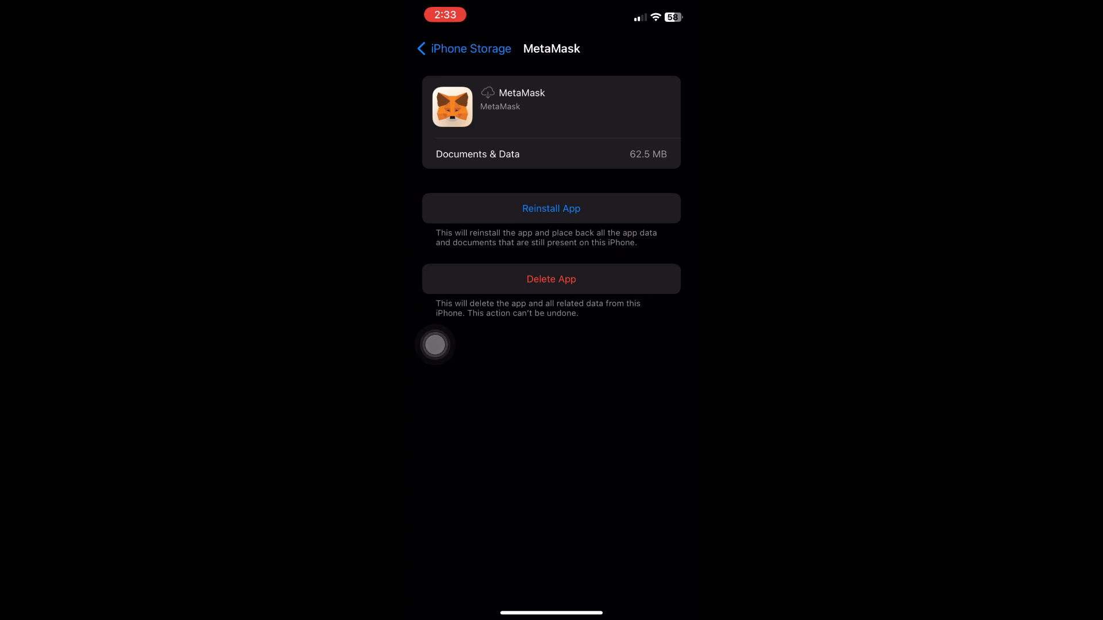
{"action": "left_click", "coordinate": [552, 208]}
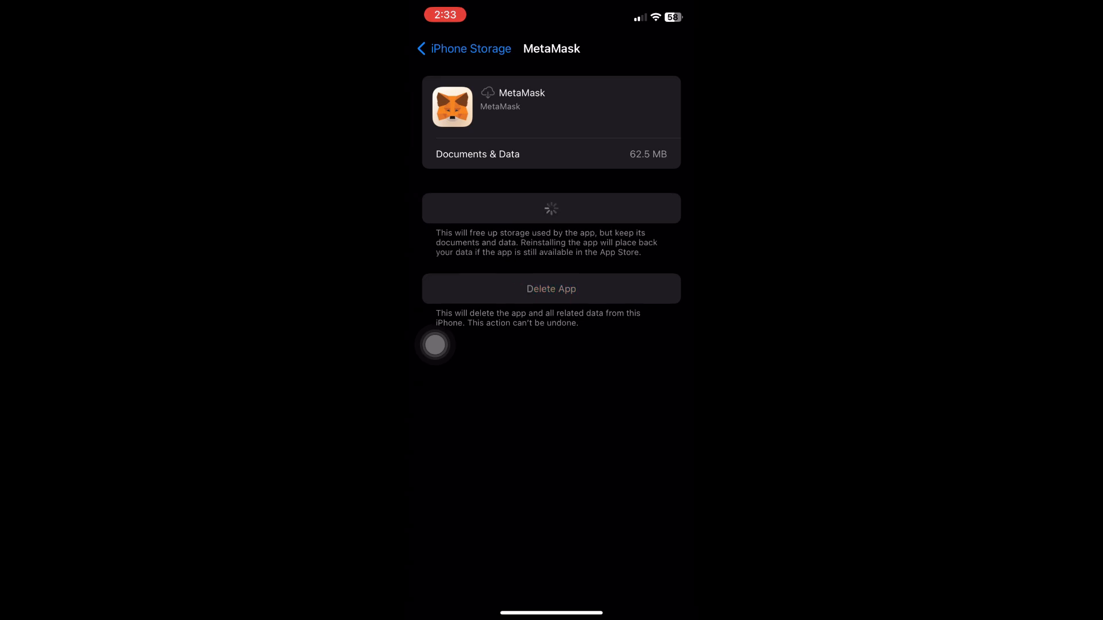